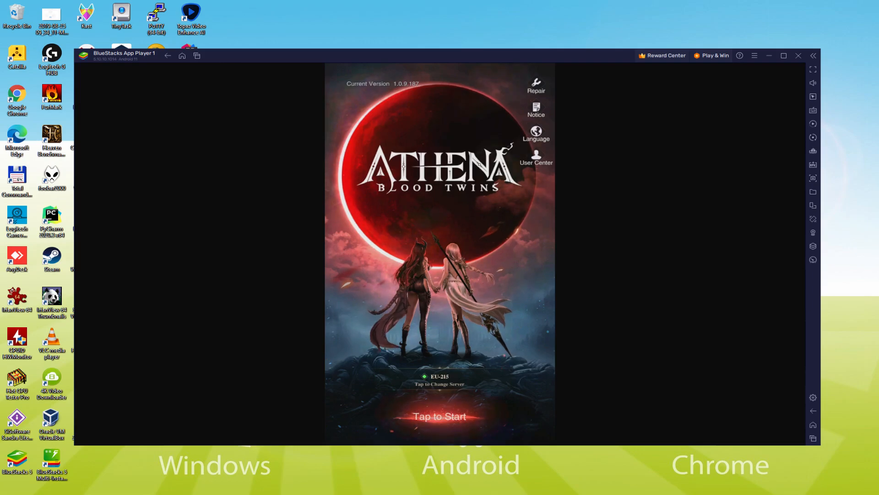
Browse the Game Features enhancements, then start the BlueStacks download via 'Play ATHENA:Blood Twins on PC'
click(439, 416)
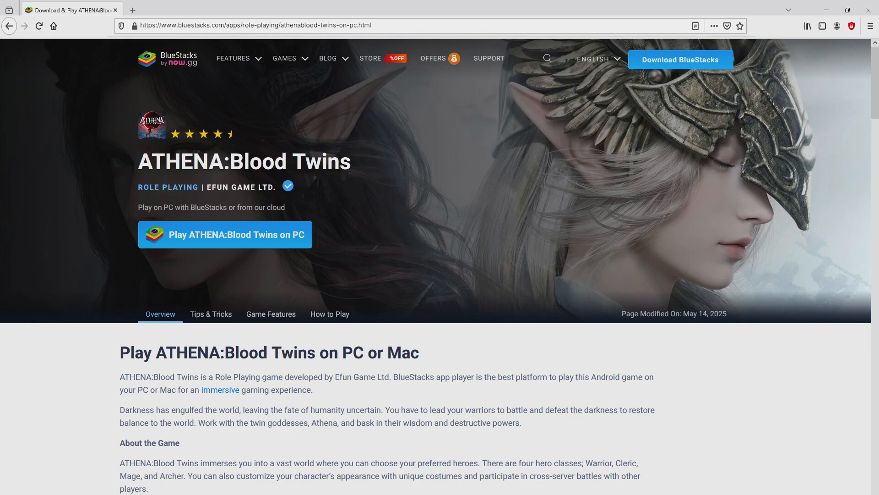
scroll(down, 3)
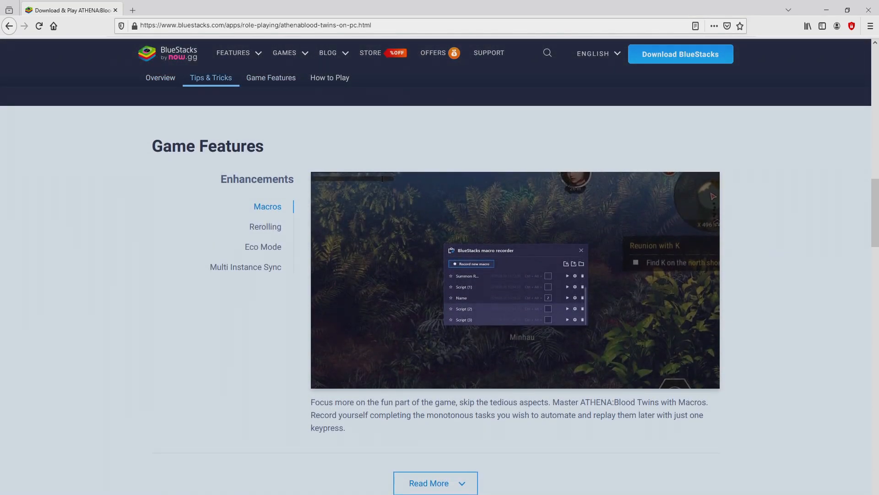
click(265, 226)
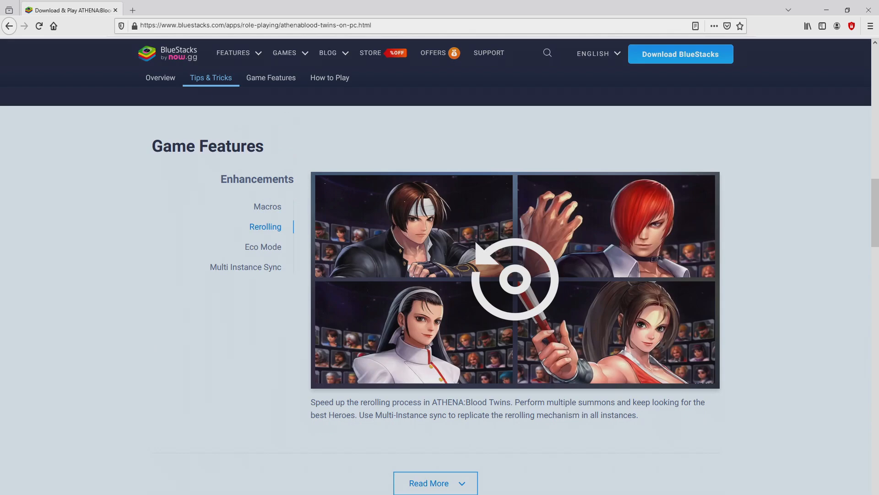
click(245, 267)
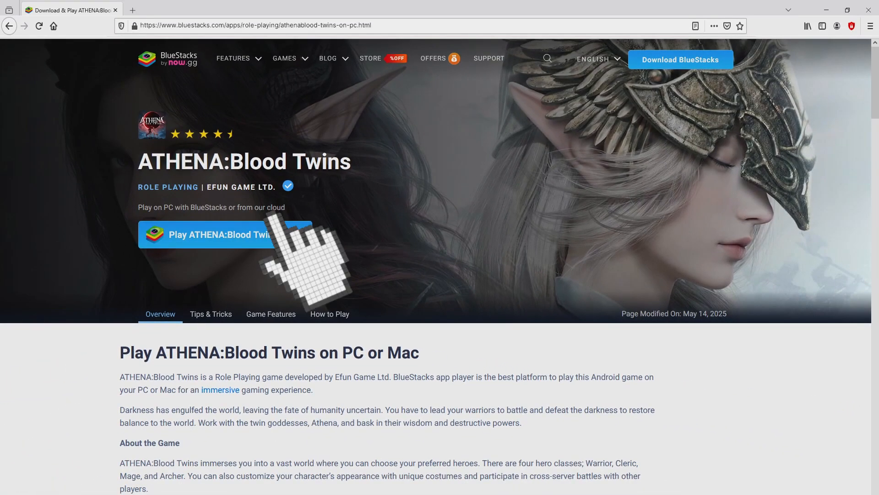
click(225, 233)
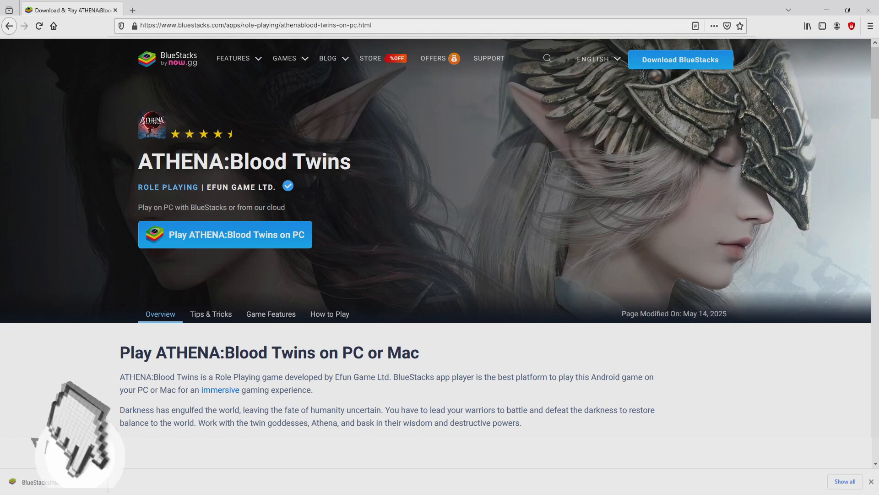
Launch the downloaded BlueStacks installer from the browser's download bar
click(225, 234)
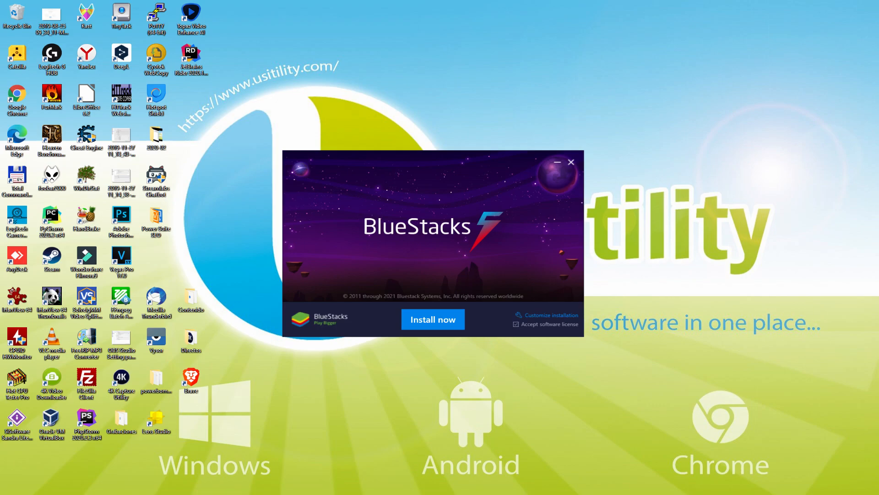
mouse_move(546, 322)
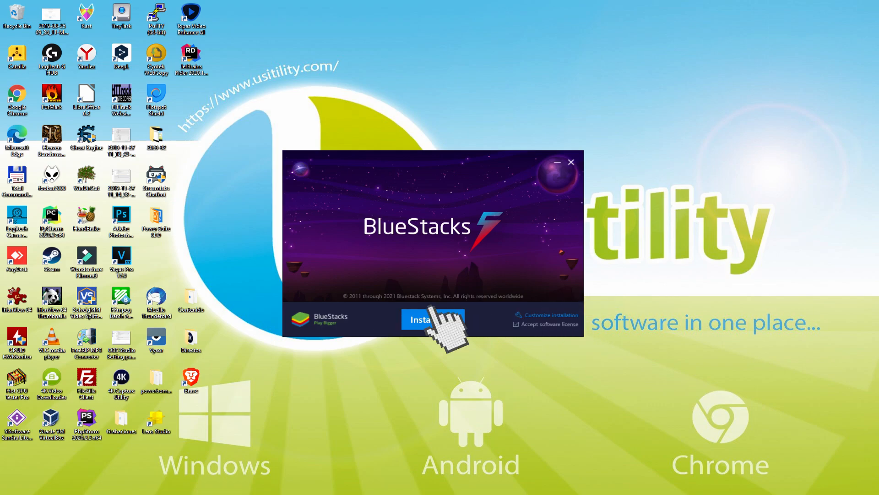
Run 'Install now' so BlueStacks installs and opens the App Player home screen
click(431, 318)
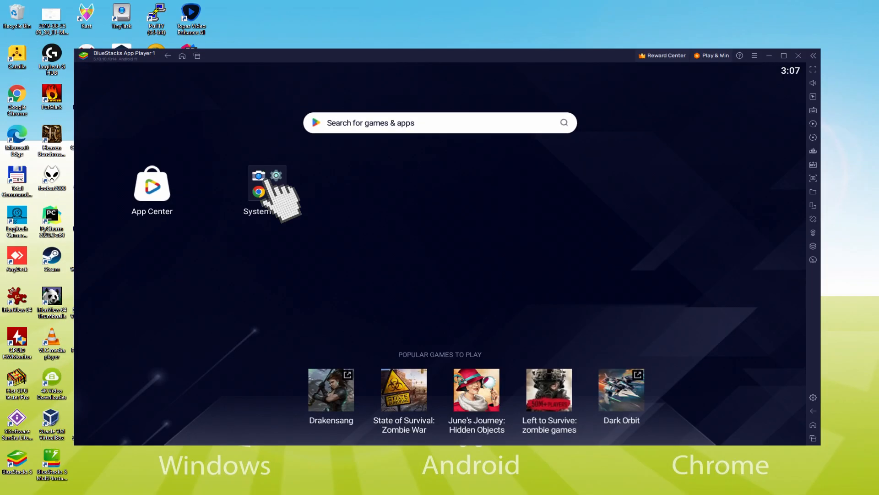
Launch the Play Store from the System apps folder, reaching its sign-in screen
click(266, 183)
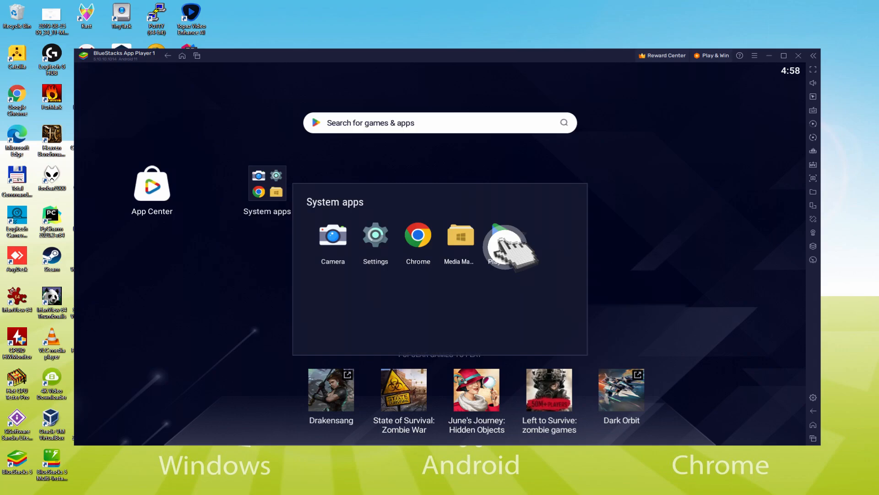
click(496, 235)
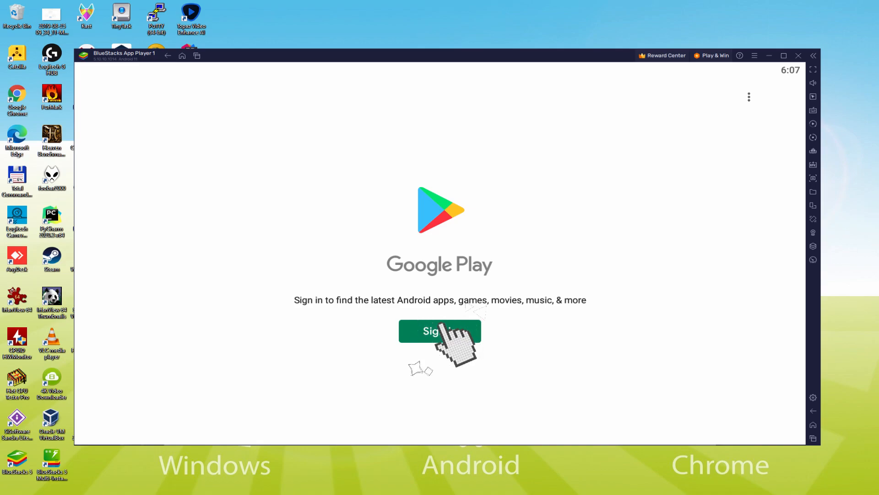
Sign in to Google Play, agree to the terms, turn off Drive backup and accept Google services
click(440, 330)
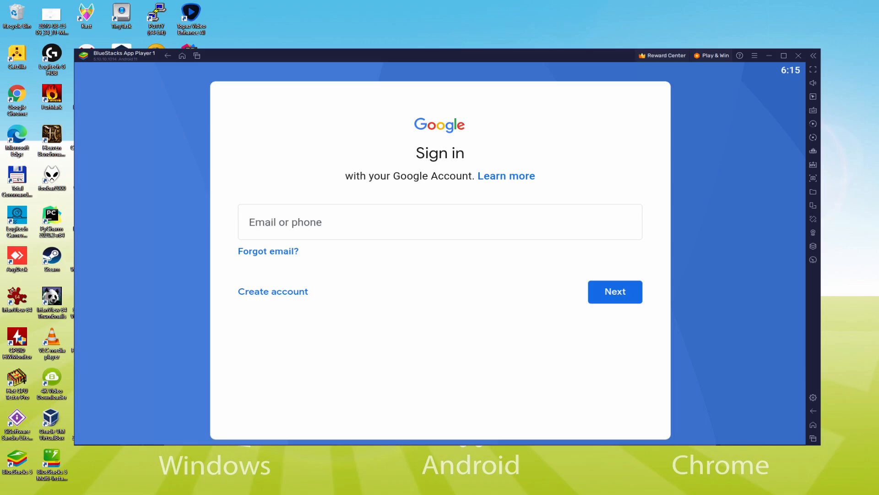
click(615, 291)
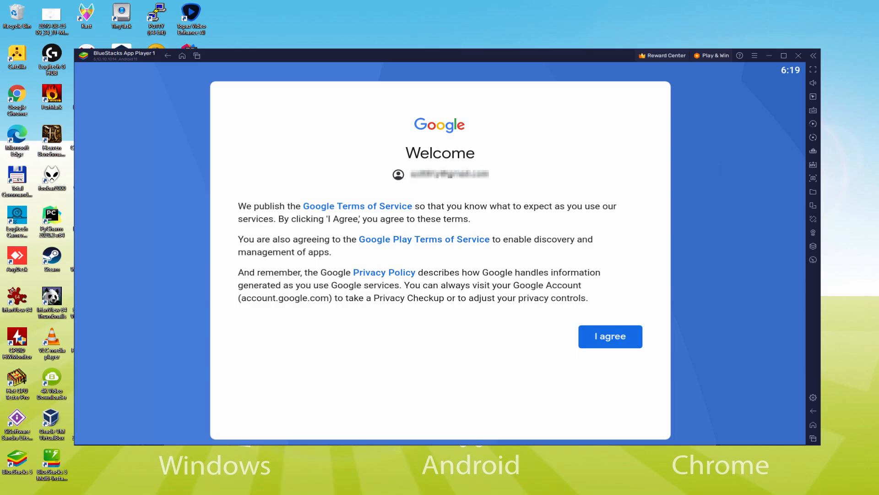
click(610, 336)
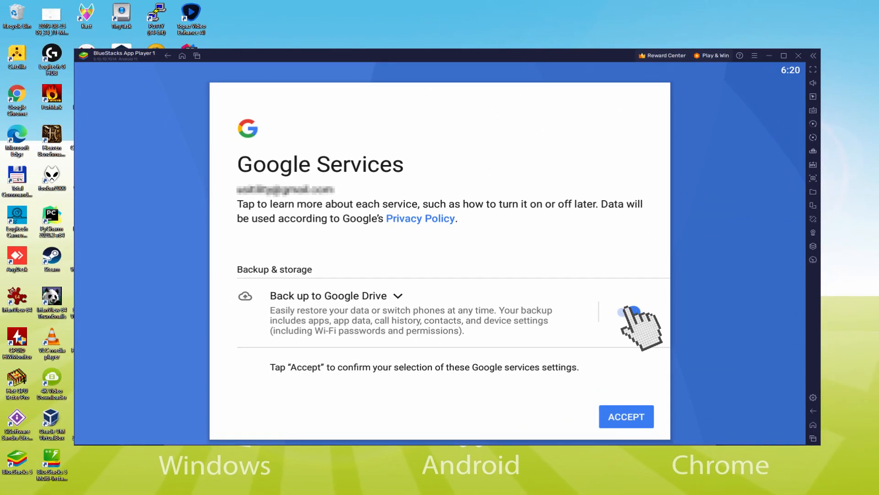
click(624, 313)
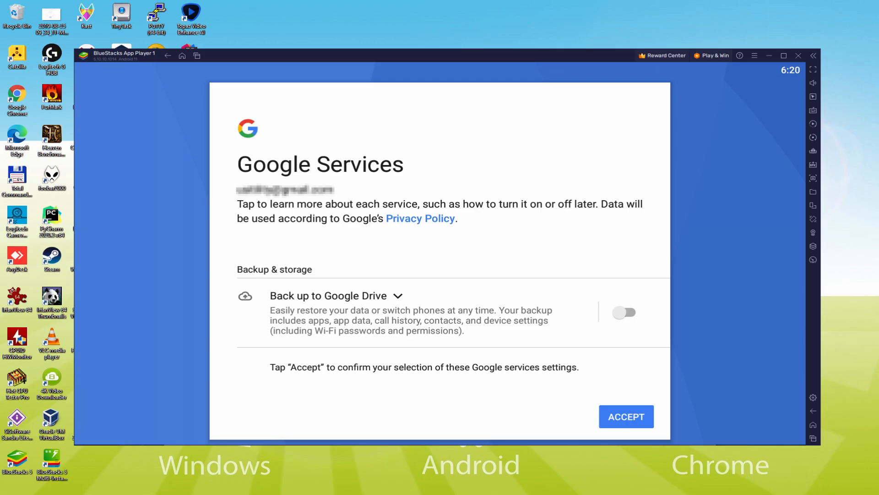
click(625, 415)
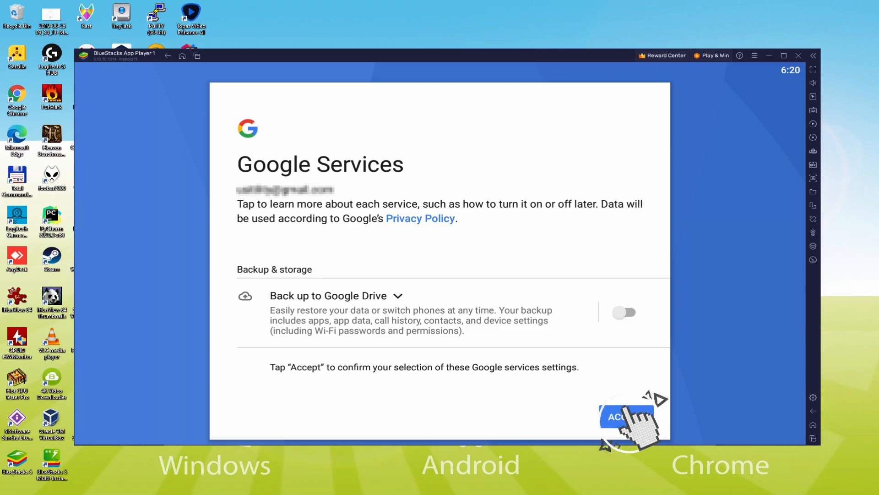
click(615, 417)
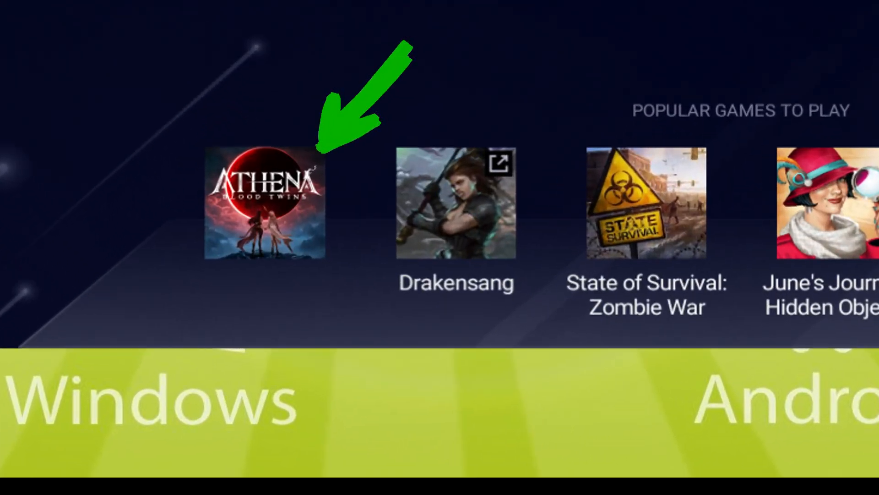
Install ATHENA:Blood Twins from its Google Play page via the Popular Games tile
click(264, 202)
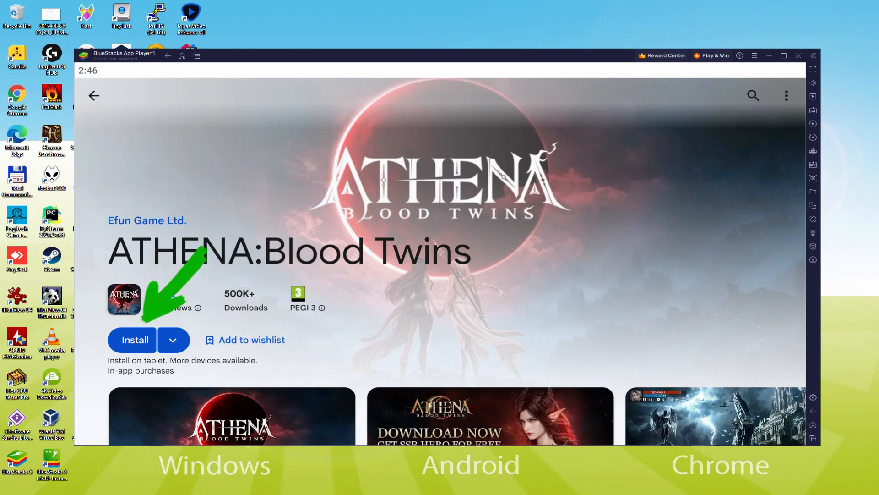
click(134, 340)
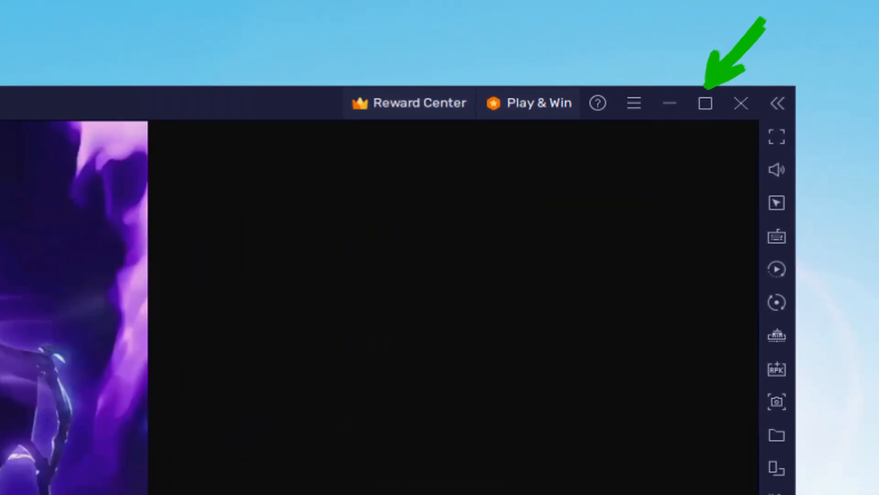
Maximize the emulator window and create a Warrior character
click(705, 102)
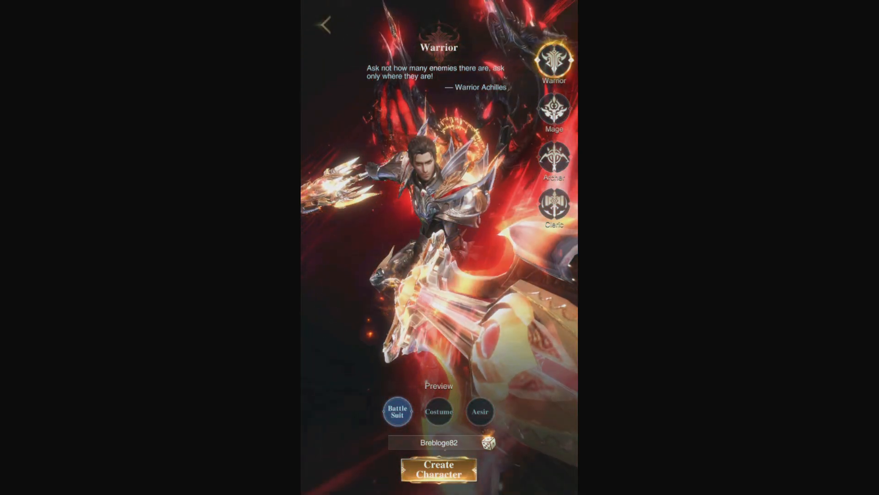
click(555, 204)
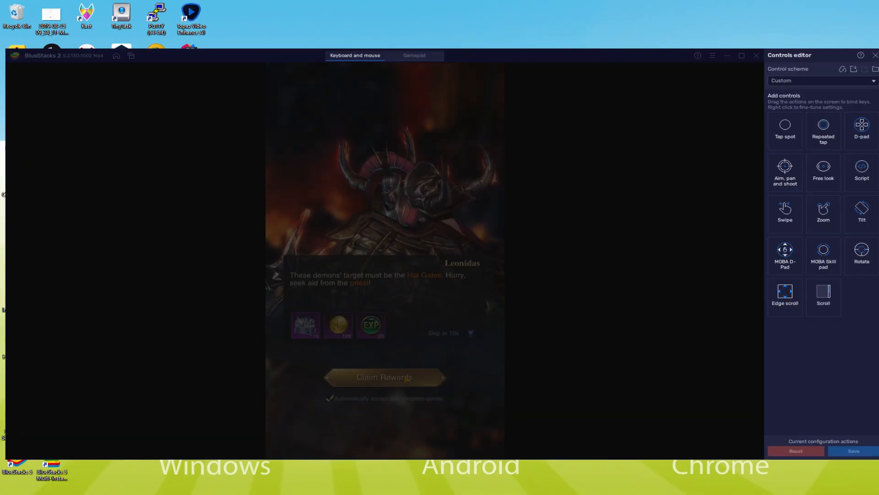
Close the controls editor and continue the story quest in the game
click(384, 377)
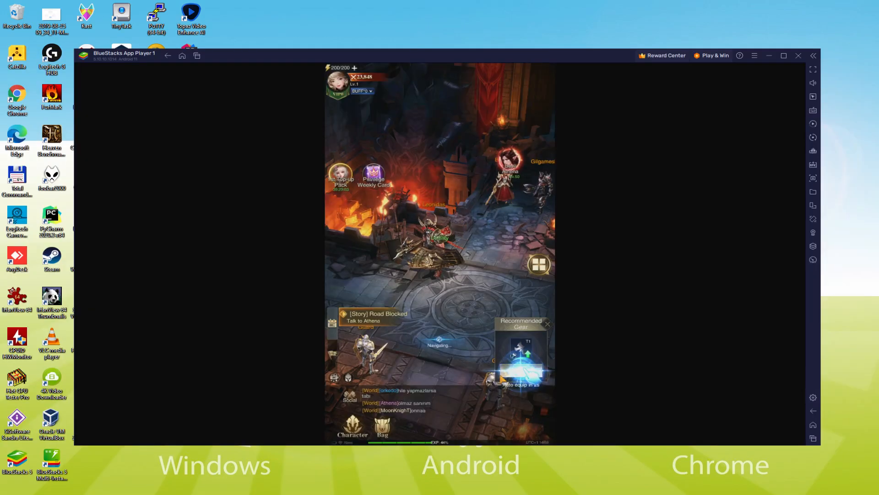
click(520, 364)
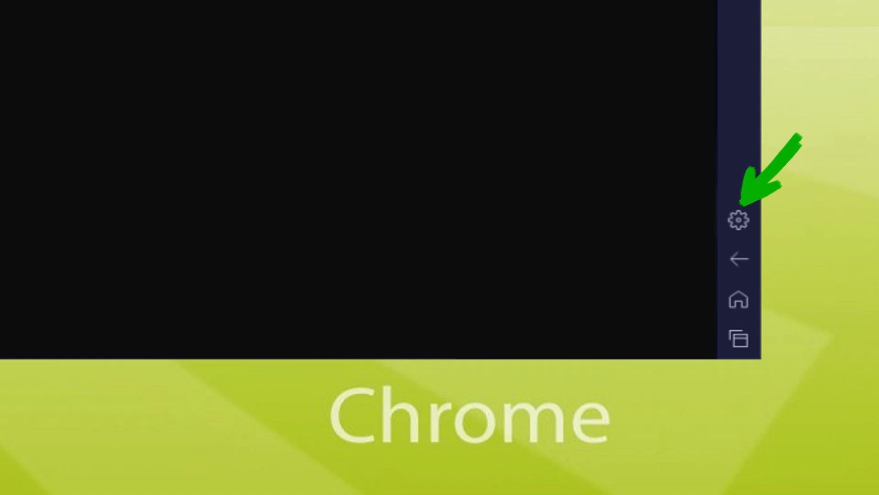
View the Preferences settings page, then close Settings and return to the game
click(738, 220)
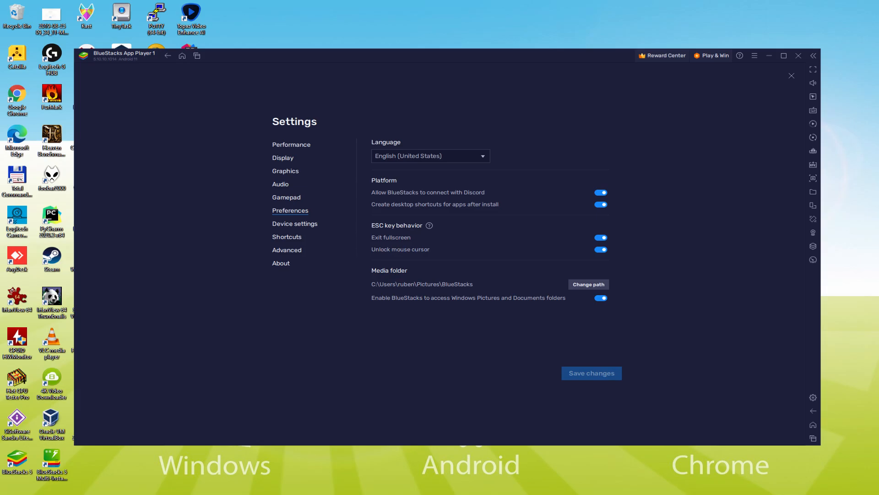
click(791, 76)
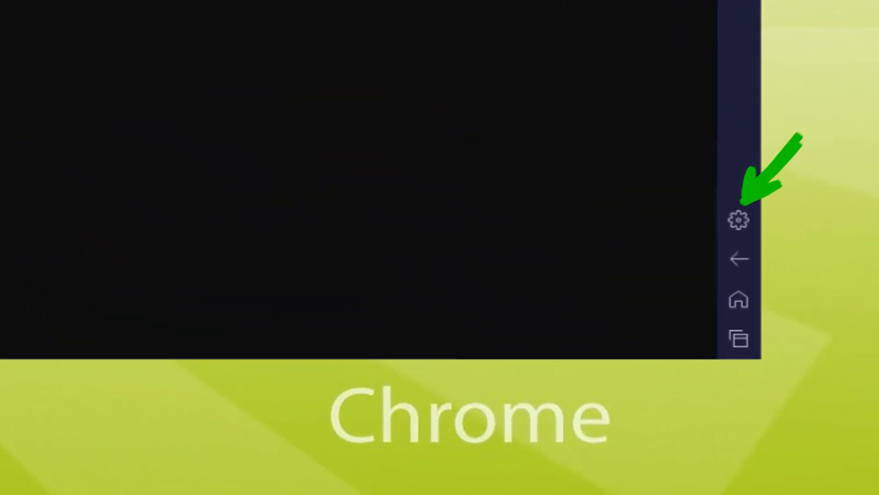
View the Device settings page, then close Settings and return to the game
click(739, 220)
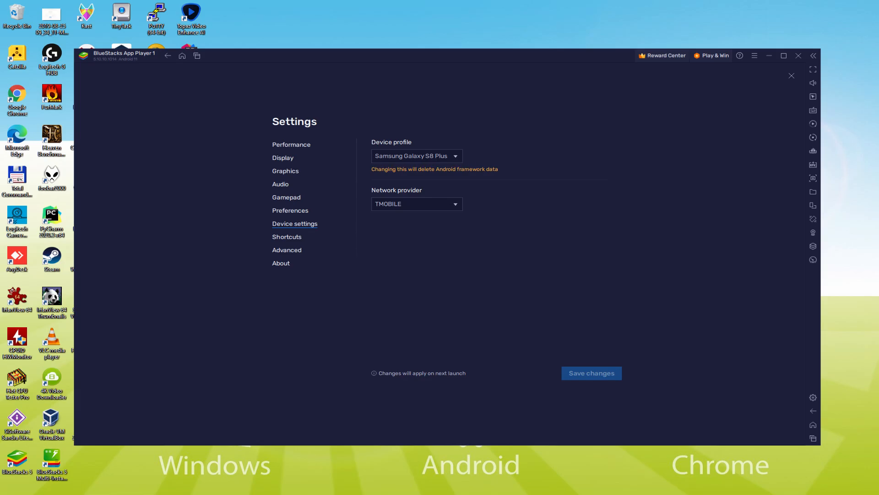
click(792, 76)
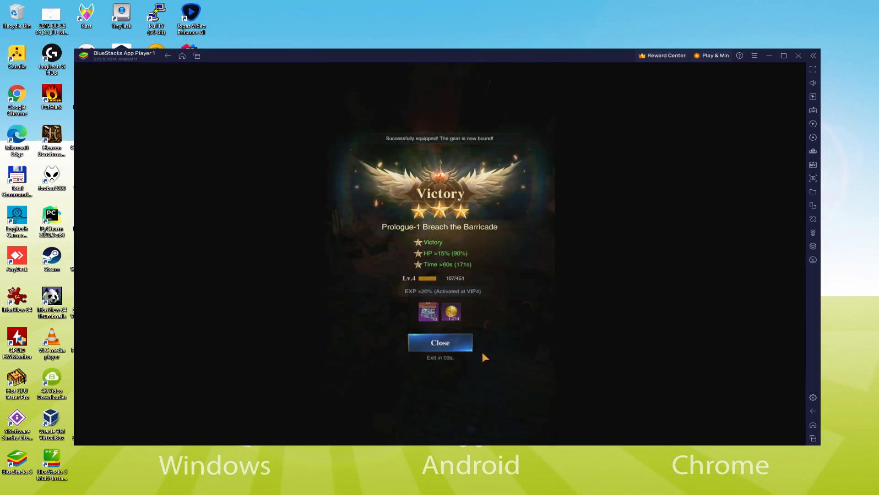
Dismiss the Prologue-1 Breach the Barricade victory results and return to the dungeon
click(440, 342)
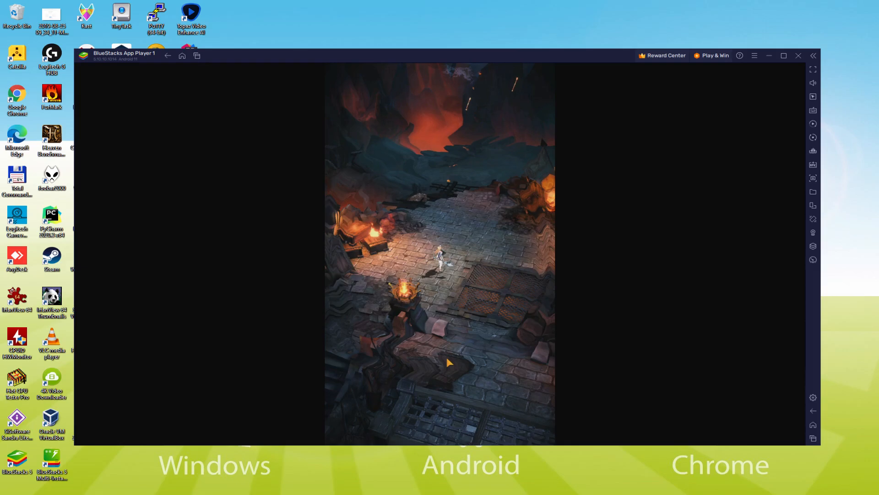